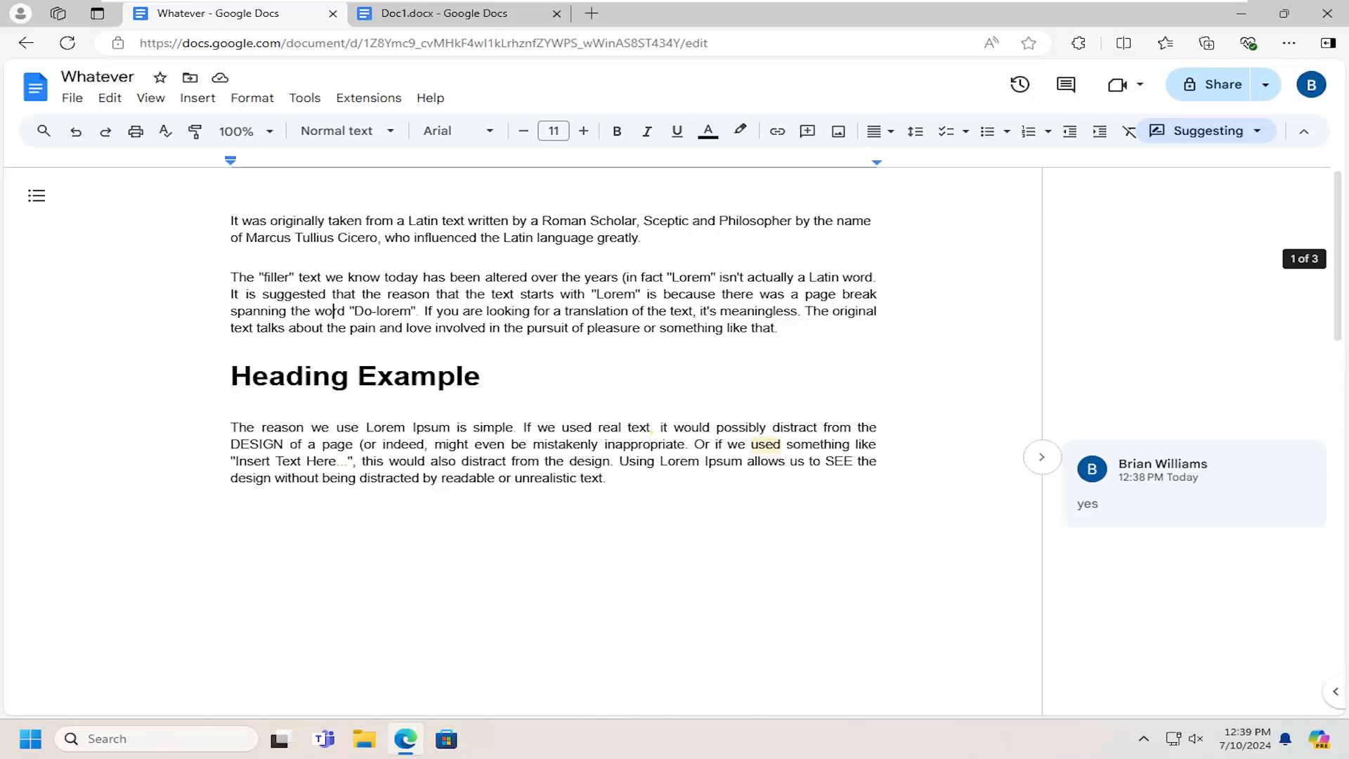
mouse_move(874, 454)
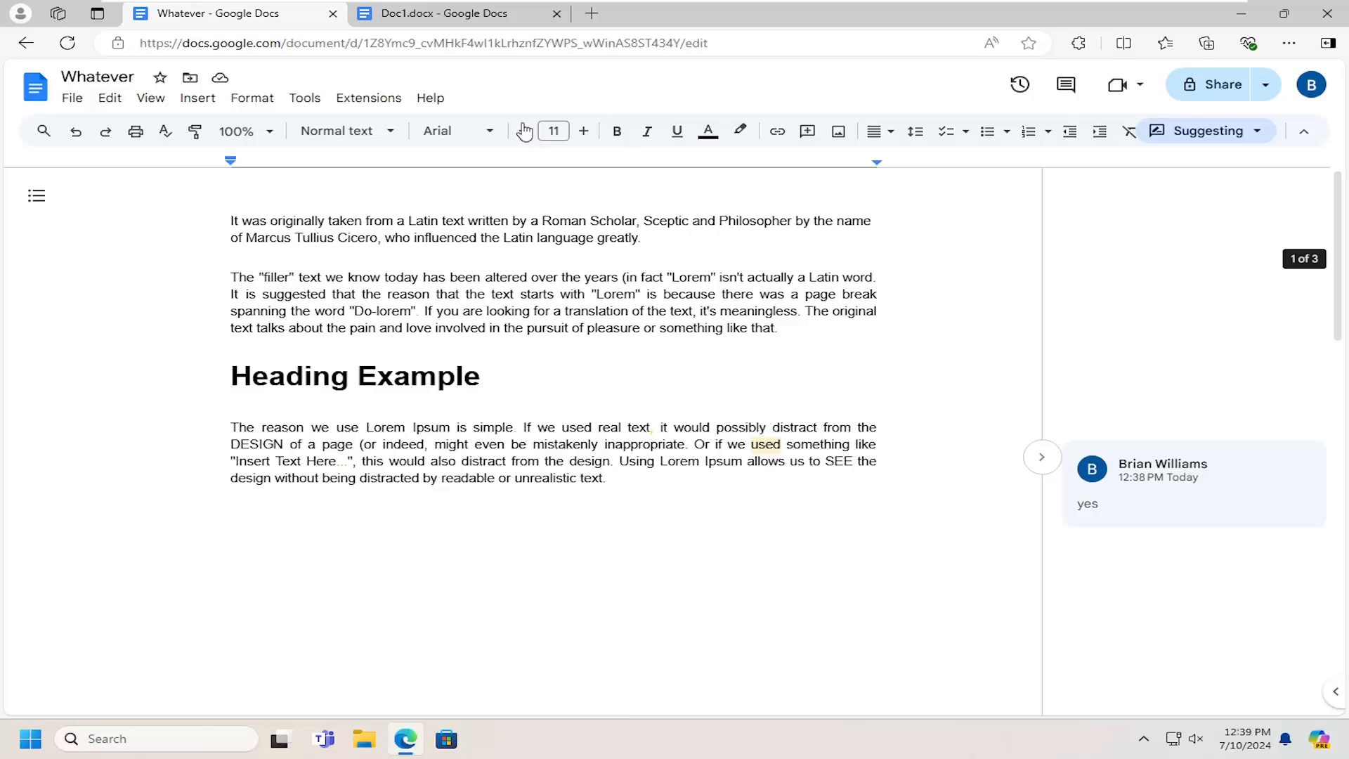
Show the download format choices for the 'Whatever' document from the File menu
left_click(72, 97)
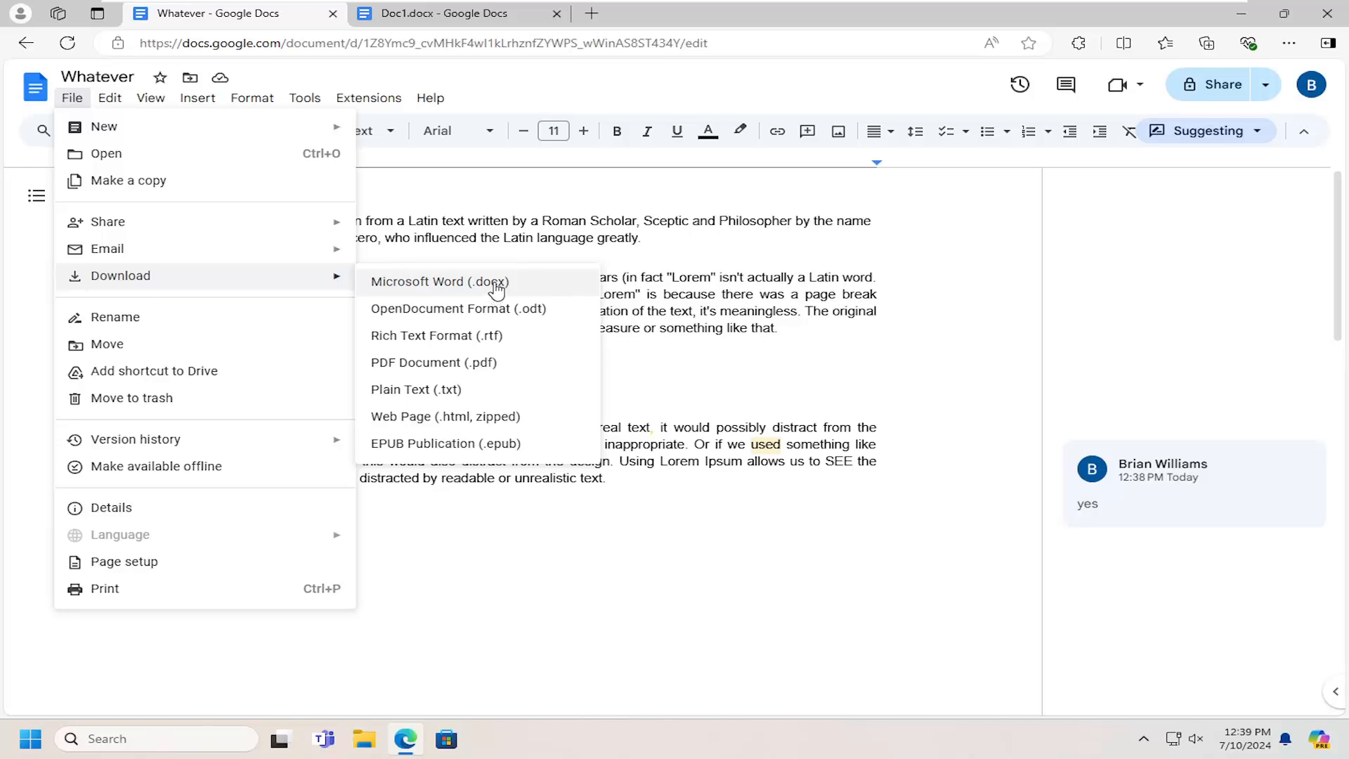
Download Whatever as Microsoft Word (.docx), launch it in Word, and reach Word's File screen
left_click(440, 281)
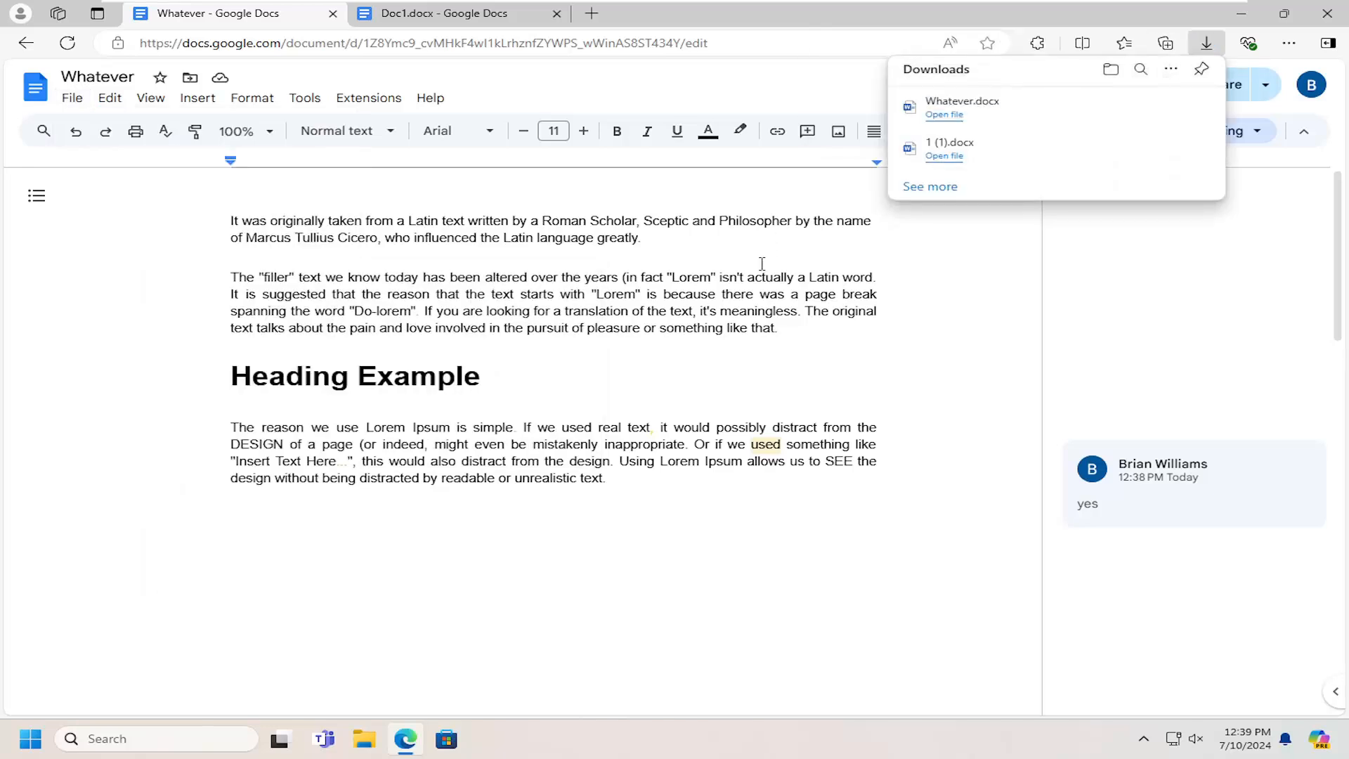
mouse_move(1135, 107)
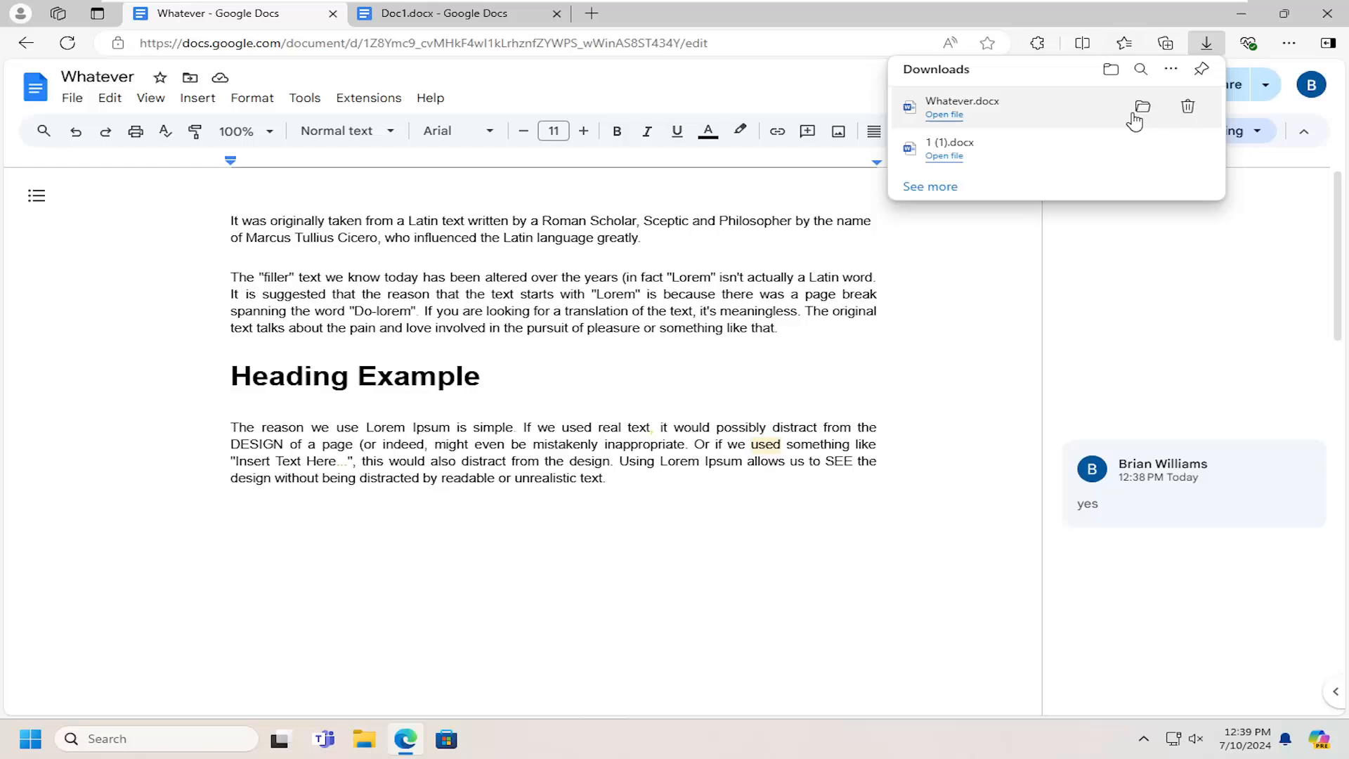
left_click(944, 114)
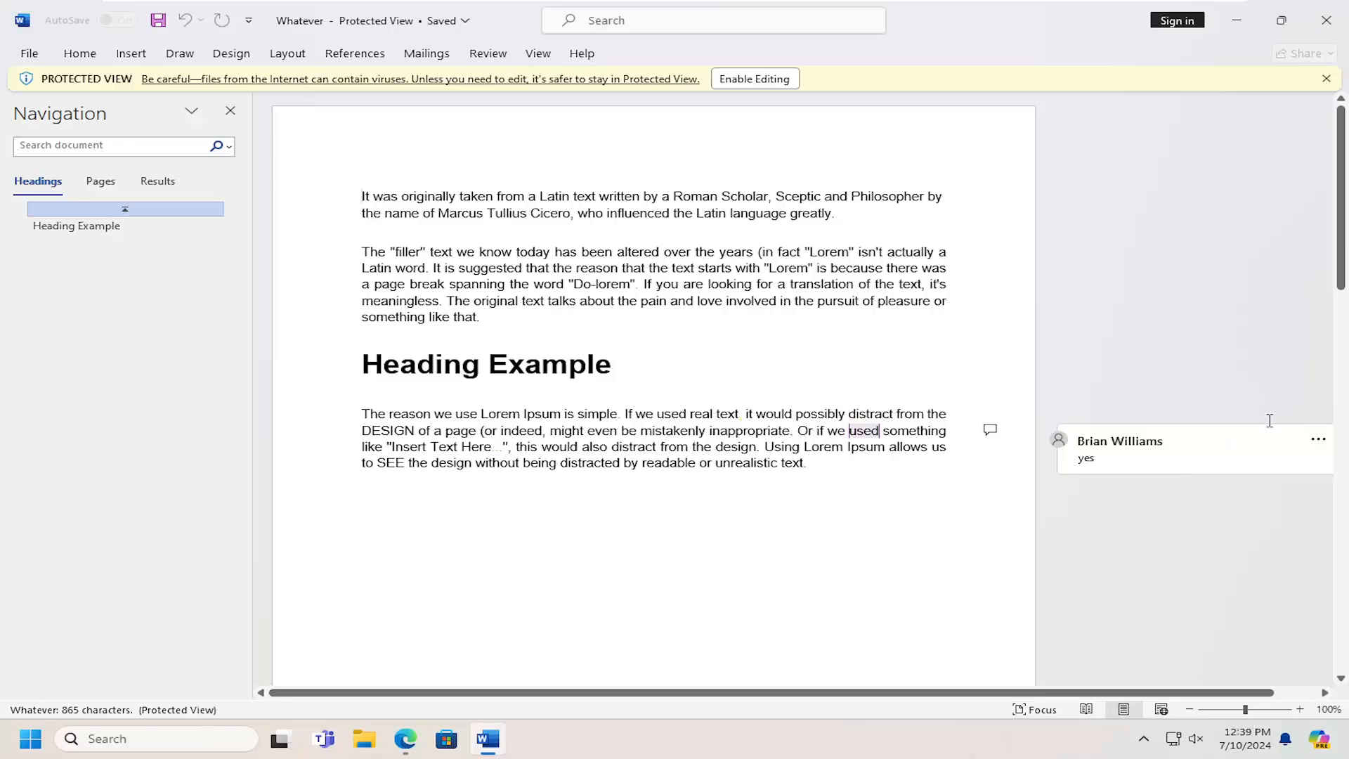
left_click(28, 53)
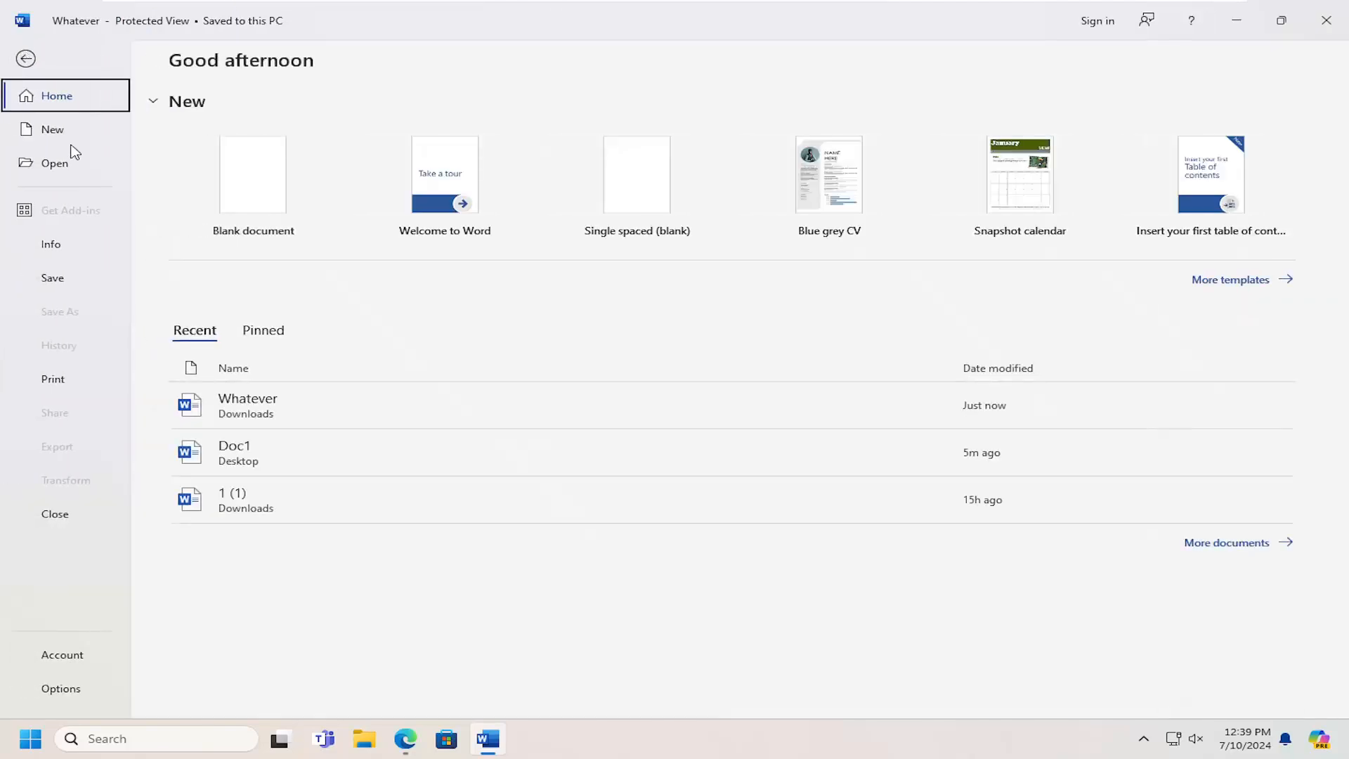
Show Word's print preview with printing enabled so the 'yes' comment appears in the margin
left_click(52, 378)
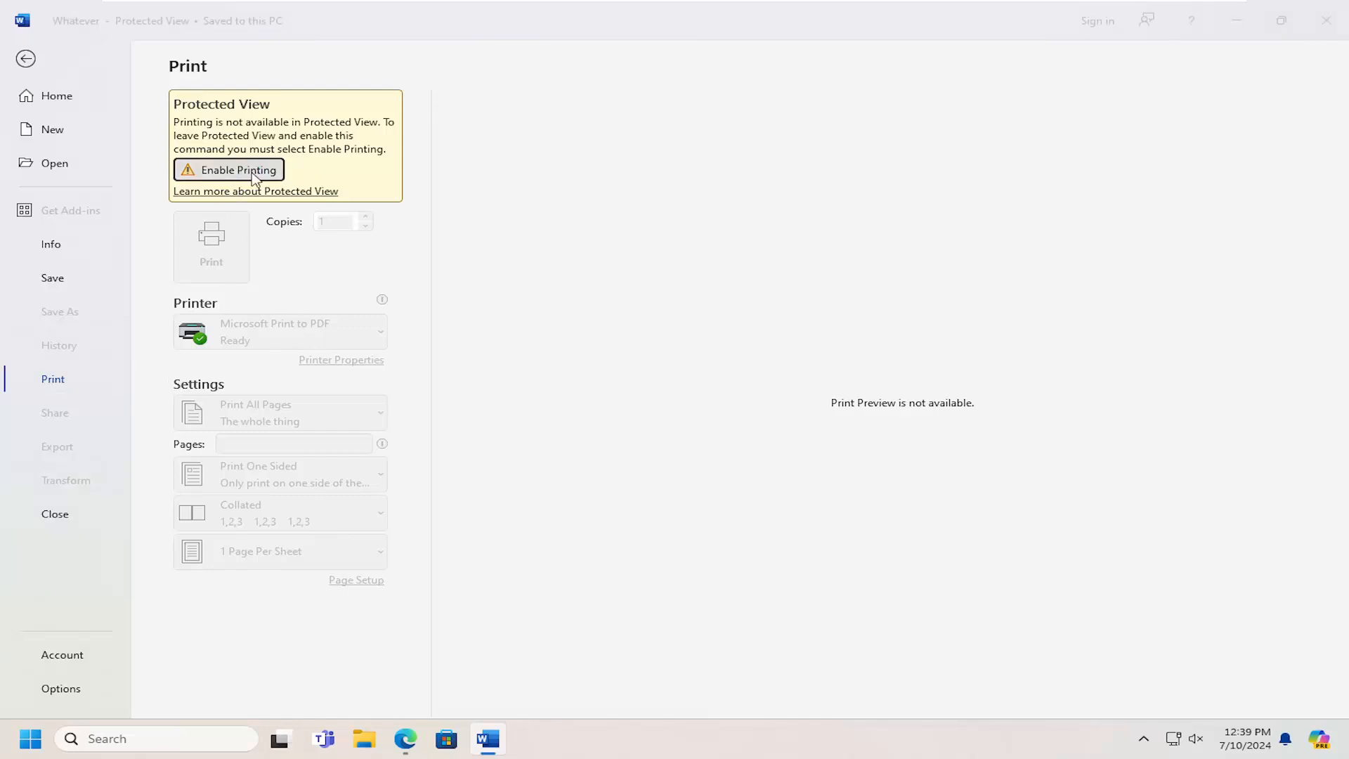
left_click(228, 170)
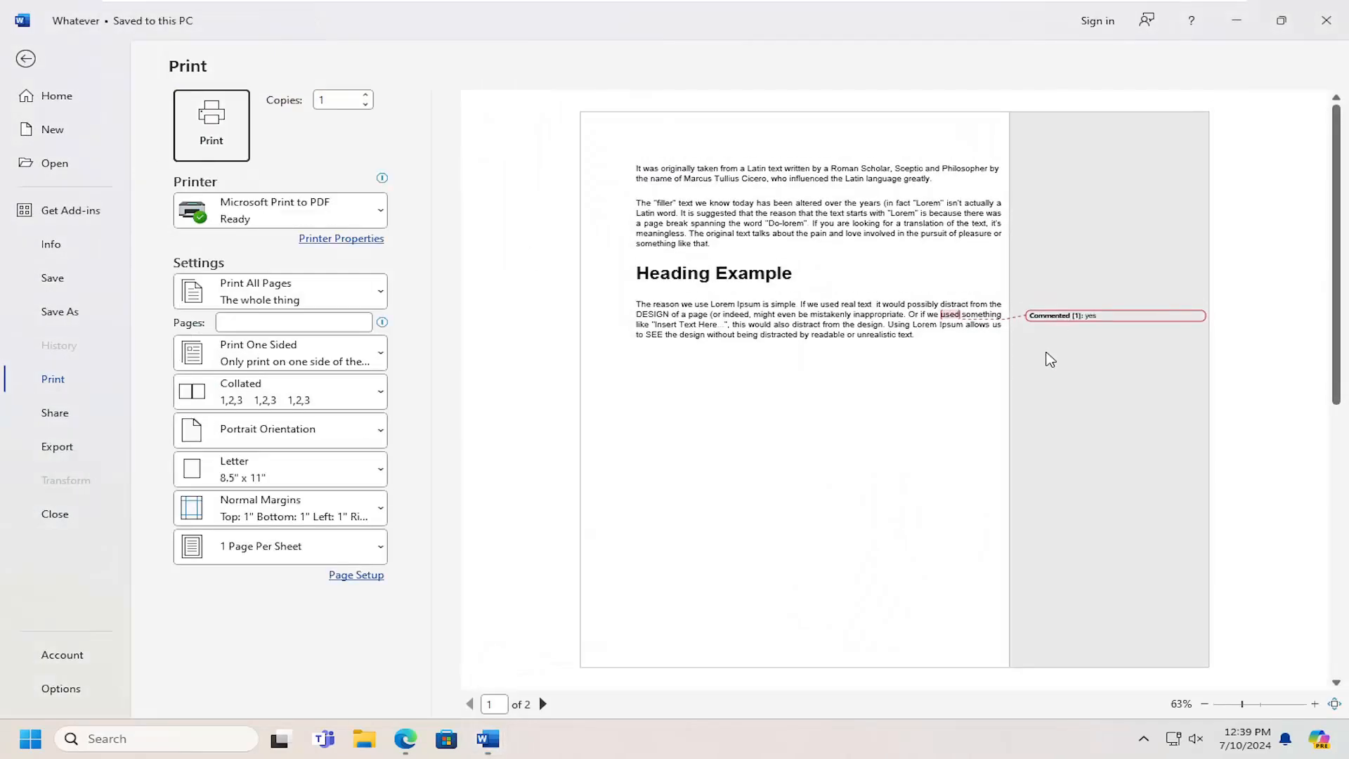
mouse_move(455, 482)
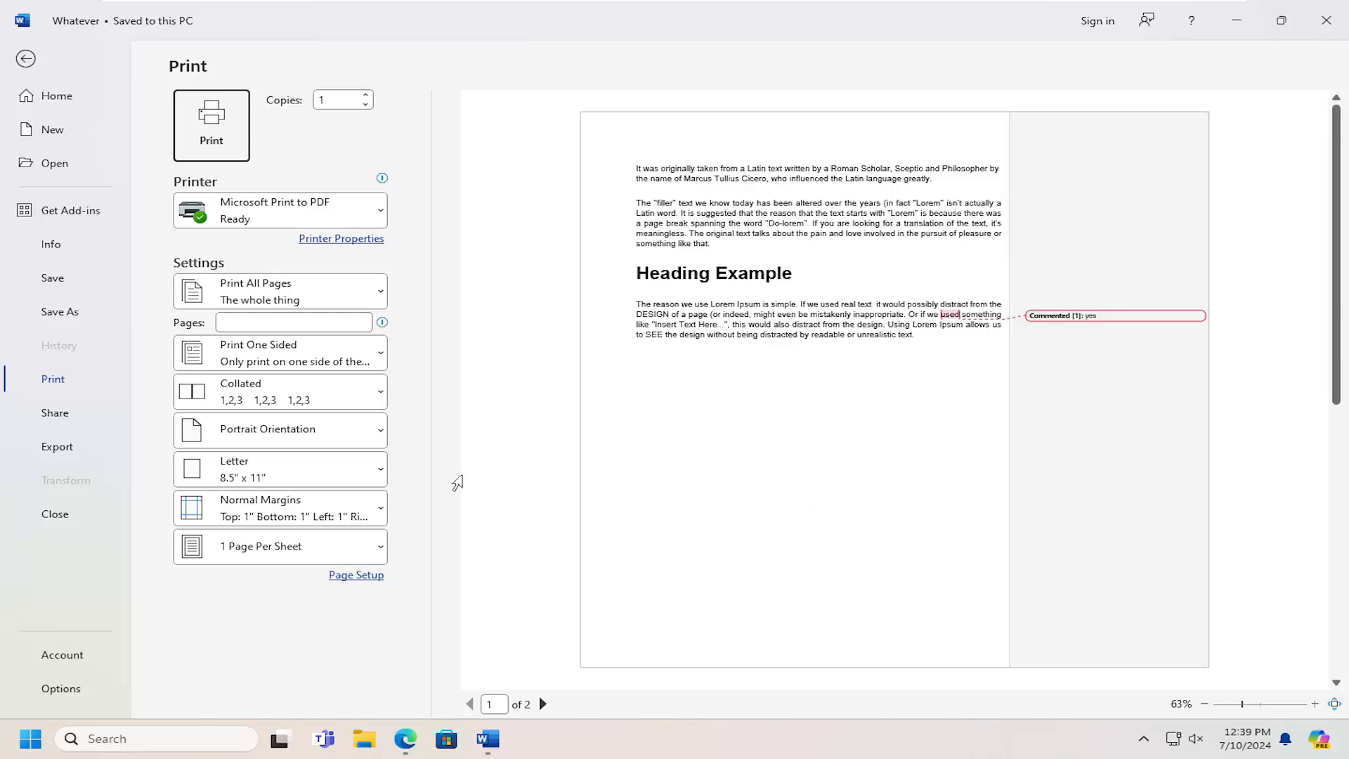
mouse_move(456, 482)
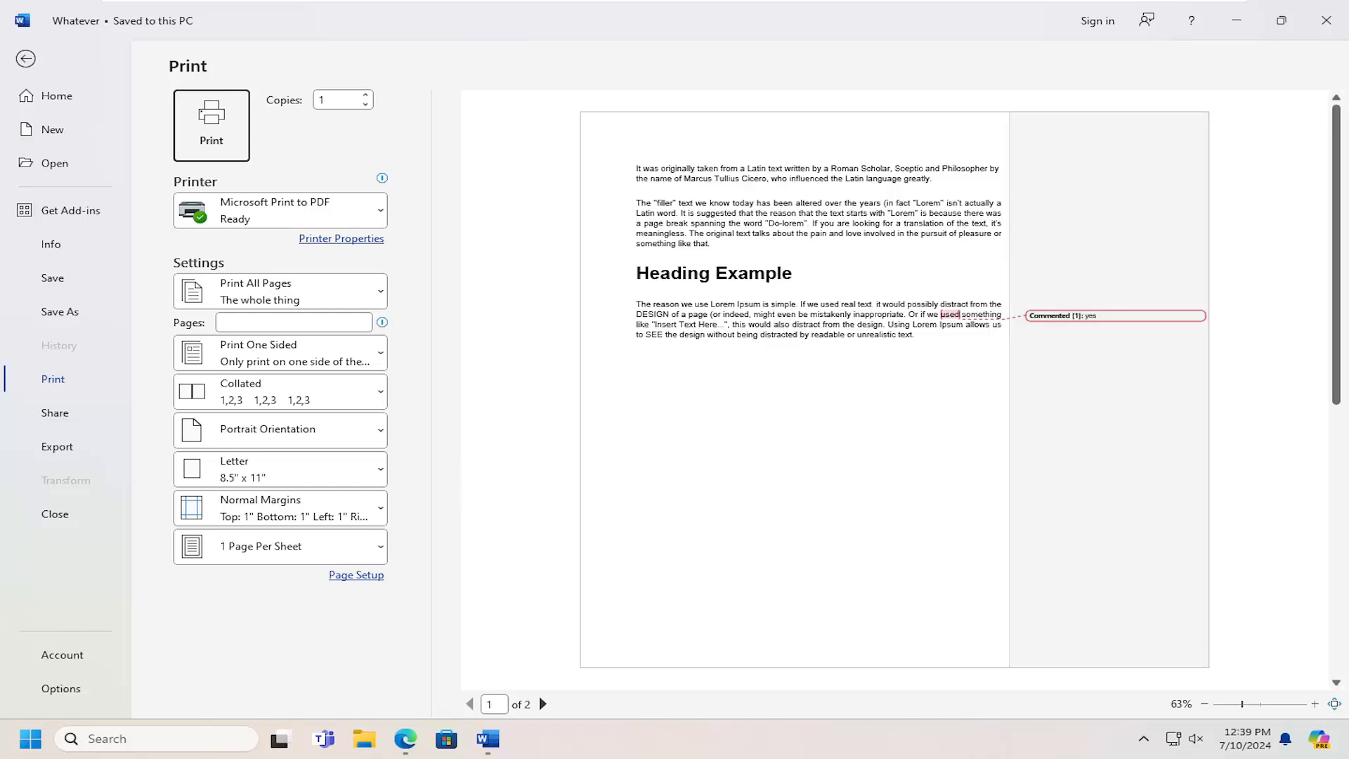